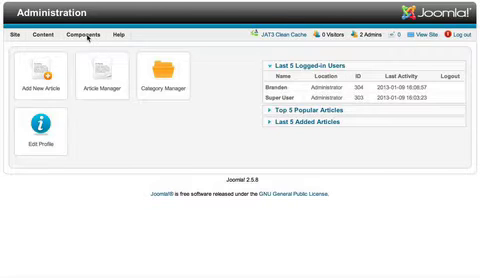
# Go to Components > Phoca Gallery > Images to manage the gallery's images.
pyautogui.click(76, 38)
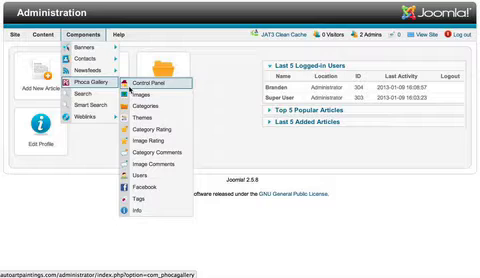
pyautogui.click(140, 96)
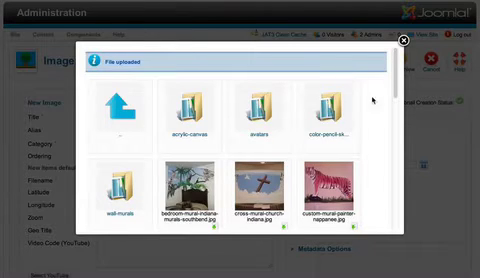
# Reach the image browser's upload panel and upload the chosen test picture file.
pyautogui.scroll(-3)
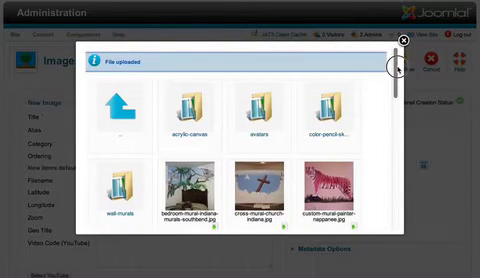
pyautogui.scroll(-3)
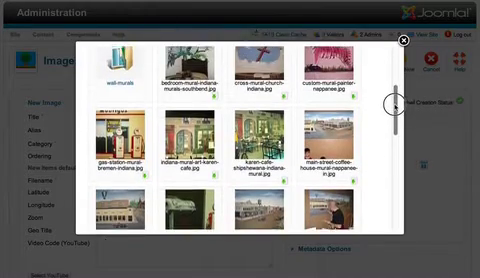
pyautogui.scroll(-3)
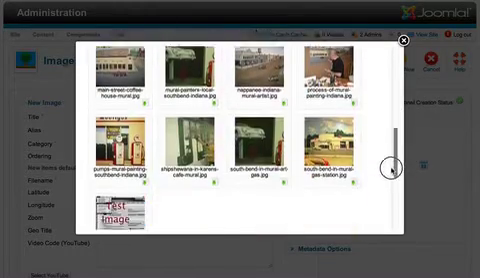
pyautogui.scroll(-3)
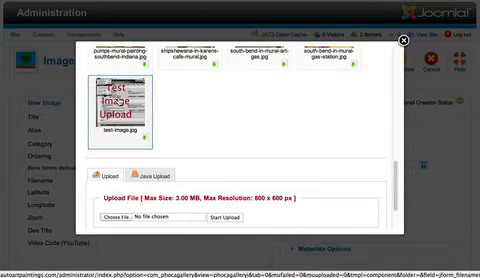
pyautogui.click(402, 44)
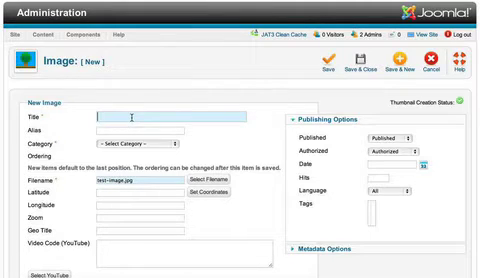
# Title the new image 'Test Image' and file it under the Color Pencil Sketches category.
pyautogui.write('Test IMage')
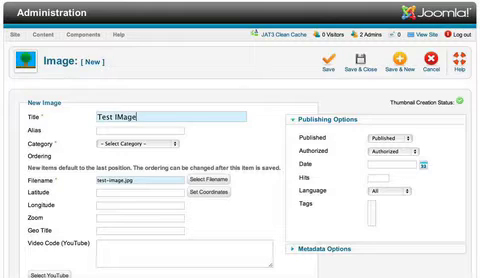
pyautogui.write('Test Image')
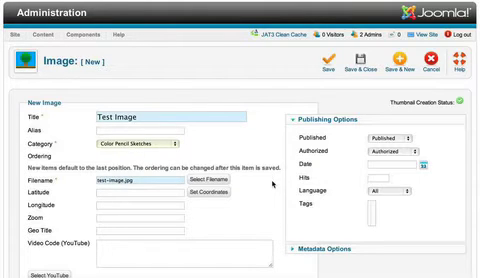
pyautogui.scroll(-3)
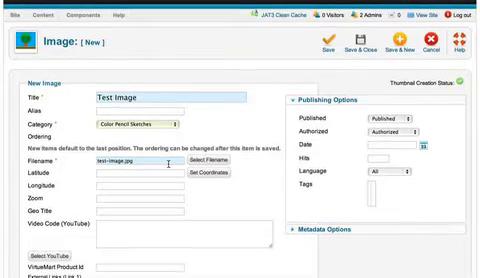
pyautogui.scroll(-3)
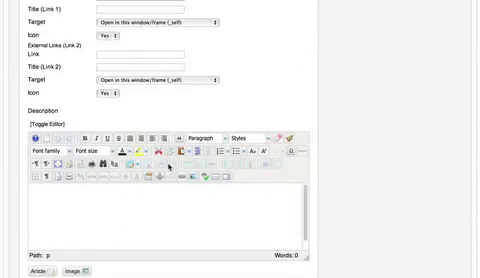
pyautogui.scroll(3)
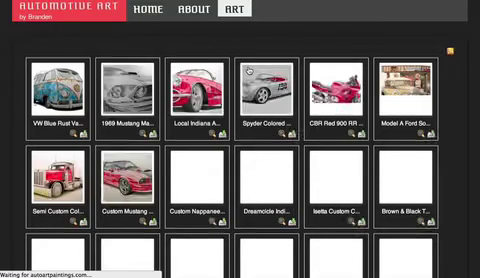
# Look over the live site's Art gallery page after the new image is saved.
pyautogui.scroll(-3)
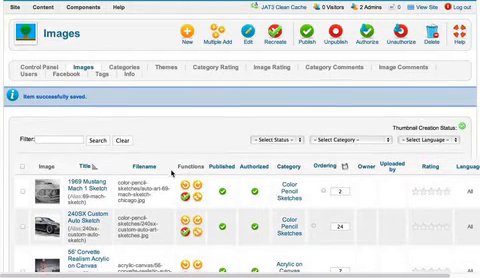
# Scroll the Images list down to the Test Image row under Color Pencil Sketches.
pyautogui.scroll(-3)
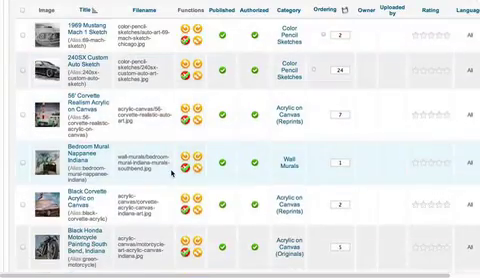
pyautogui.scroll(-3)
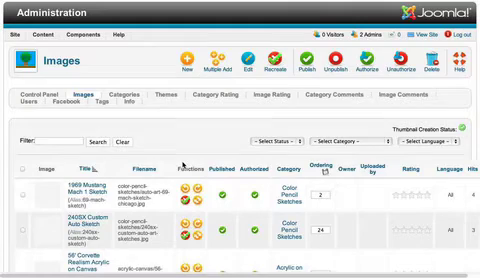
pyautogui.scroll(-3)
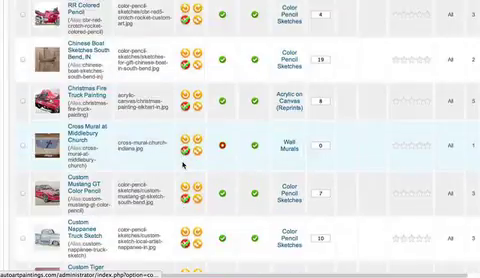
pyautogui.scroll(-3)
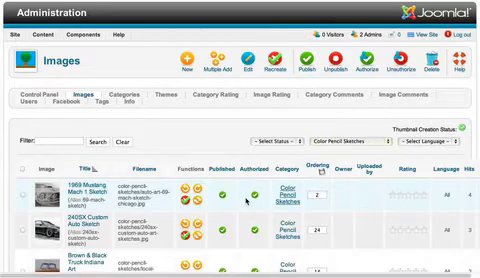
pyautogui.scroll(-3)
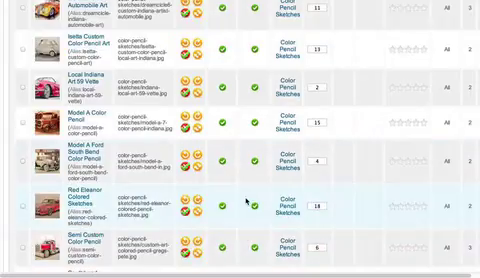
pyautogui.scroll(-3)
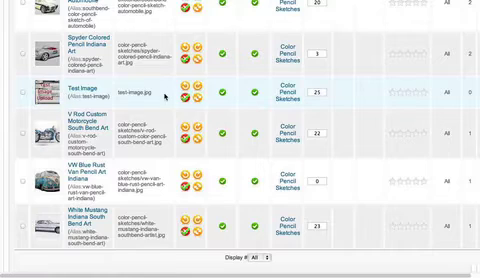
pyautogui.scroll(-3)
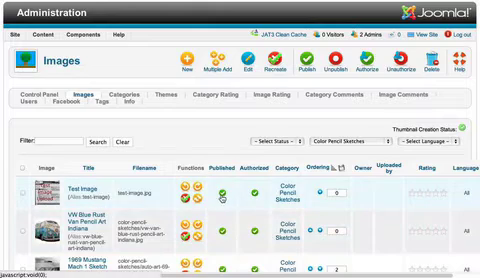
pyautogui.moveTo(224, 192)
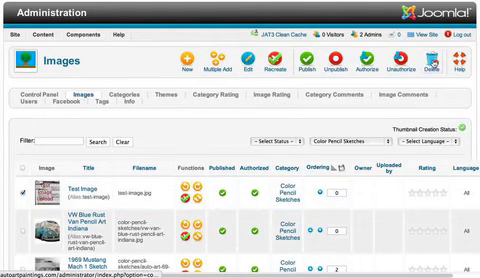
# View the reordered Automotive Art gallery on the public front end.
pyautogui.click(448, 64)
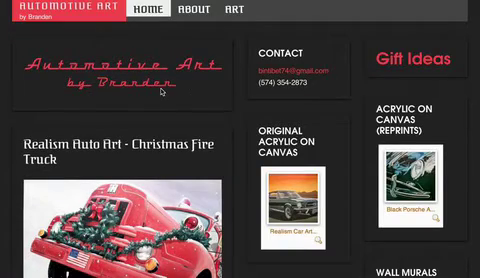
# Return to the Images manager and delete the Test Image entry.
pyautogui.scroll(-3)
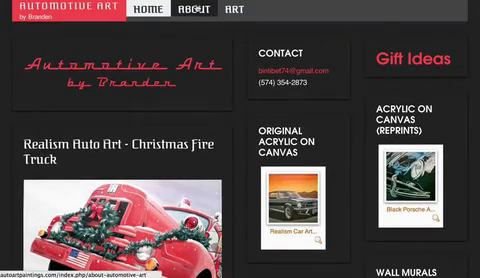
pyautogui.click(196, 12)
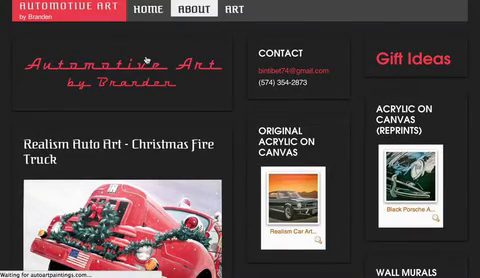
pyautogui.click(192, 12)
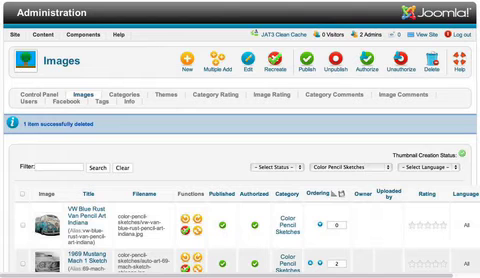
# Bring up the Article Manager listing the site's articles via Content.
pyautogui.click(44, 36)
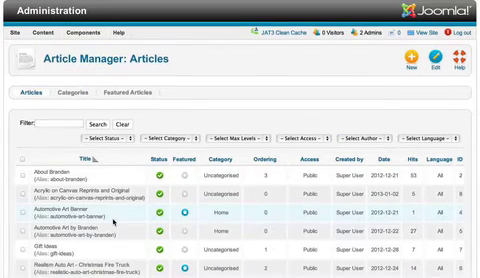
pyautogui.scroll(-3)
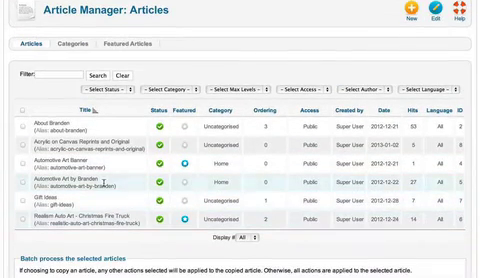